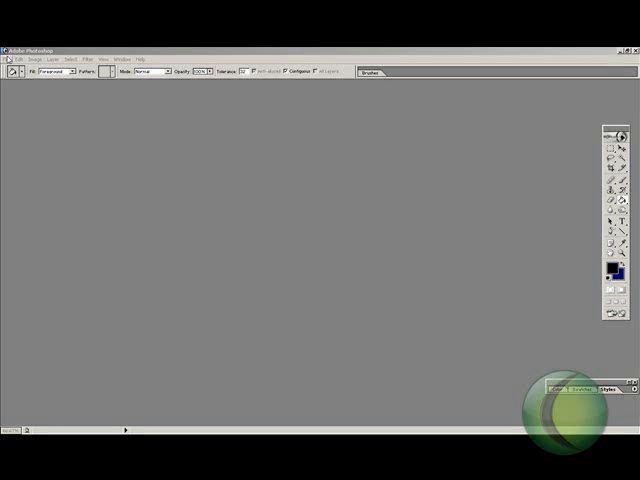
Step: Open the File menu to see the commands for starting an image
{"action": "left_click", "coordinate": [8, 58]}
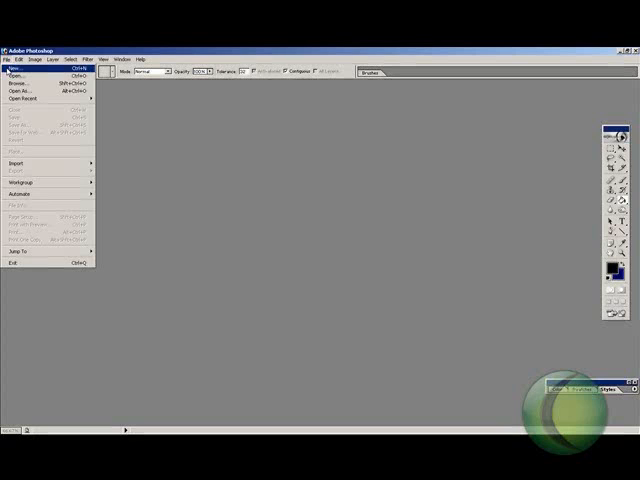
Step: Create a new transparent RGB image 811 pixels wide and 800 pixels tall
{"action": "left_click", "coordinate": [20, 72]}
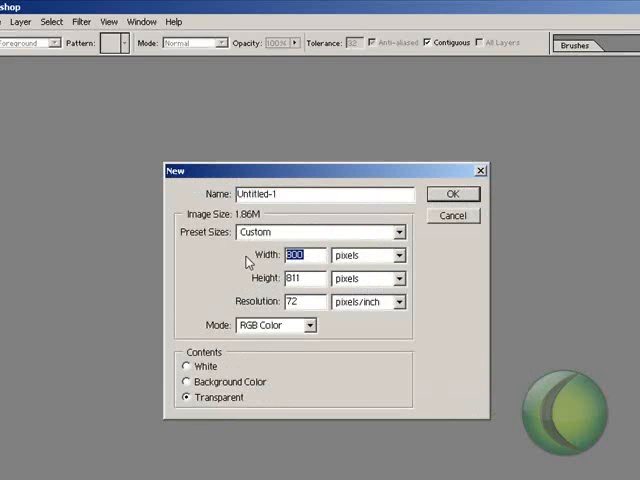
{"action": "type", "text": "811"}
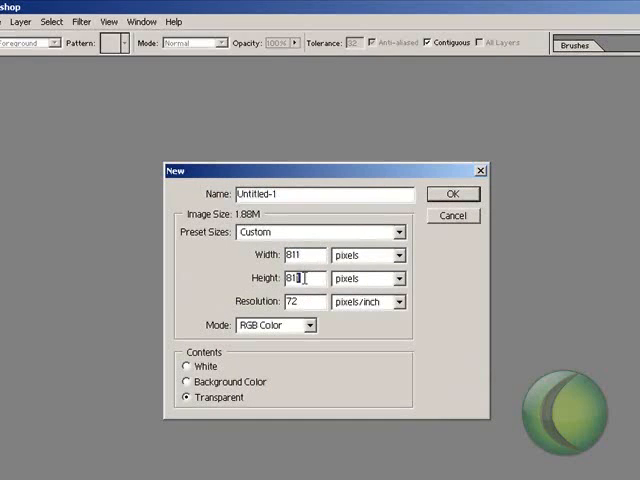
{"action": "type", "text": "800"}
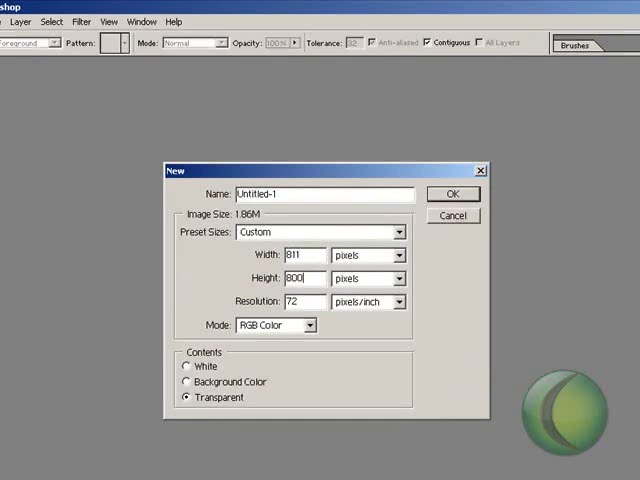
{"action": "left_click", "coordinate": [452, 193]}
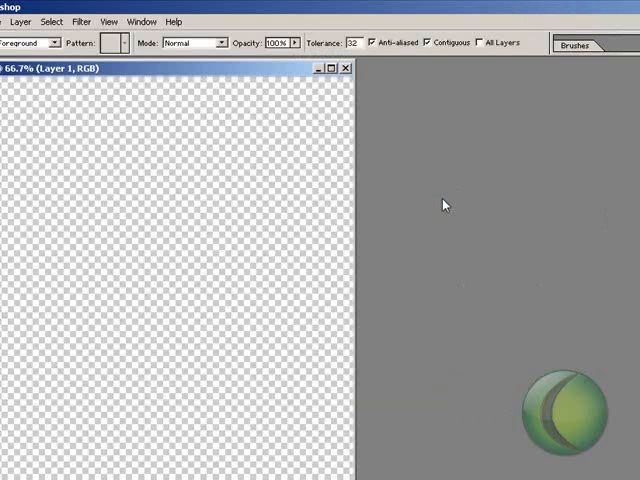
{"action": "mouse_move", "coordinate": [105, 138]}
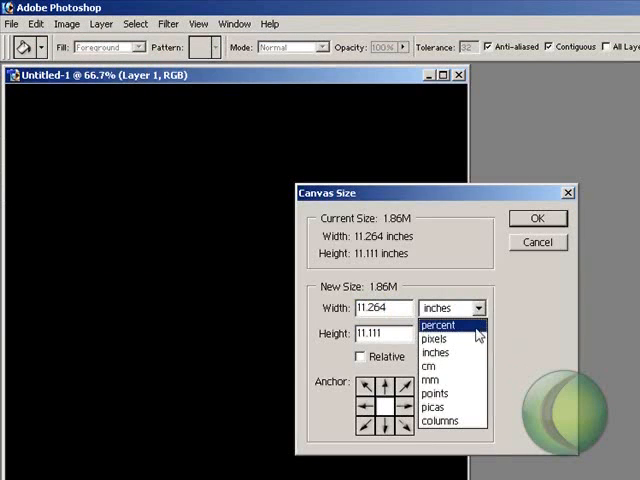
Step: Widen the canvas to 1600 × 800 pixels, measured in pixel units
{"action": "left_click", "coordinate": [434, 338]}
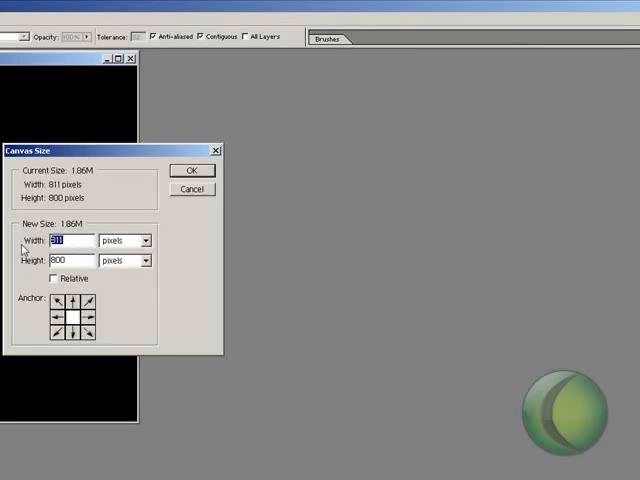
{"action": "type", "text": "1600"}
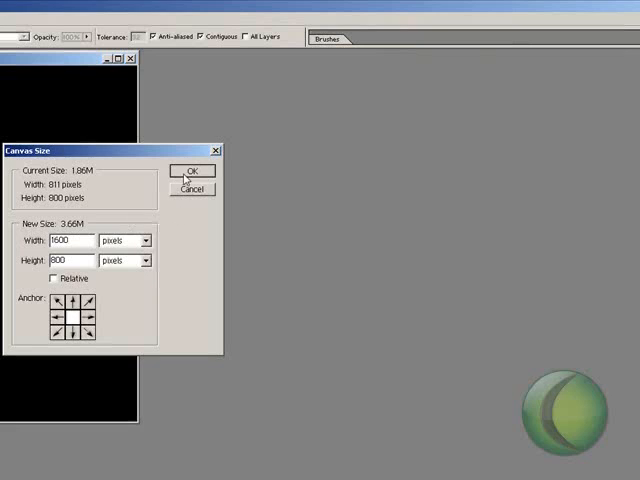
{"action": "left_click", "coordinate": [191, 171]}
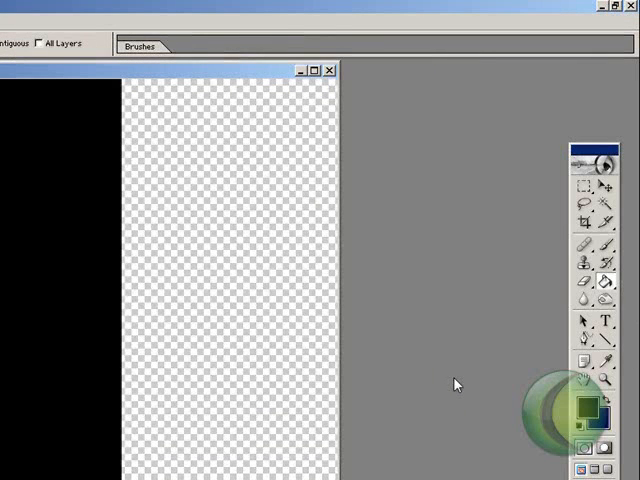
{"action": "mouse_move", "coordinate": [455, 385]}
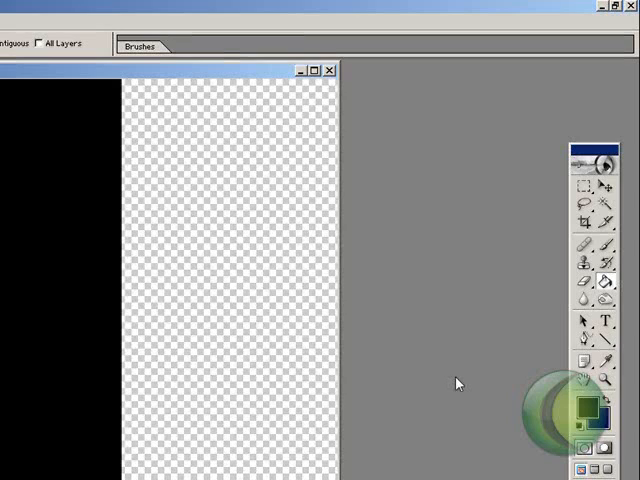
{"action": "mouse_move", "coordinate": [632, 380]}
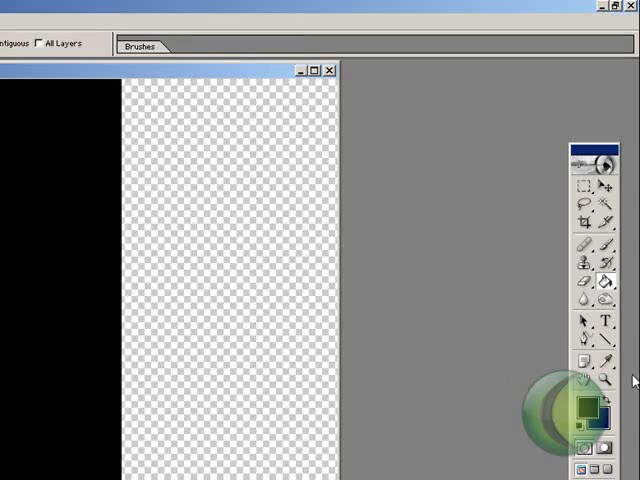
{"action": "mouse_move", "coordinate": [509, 323]}
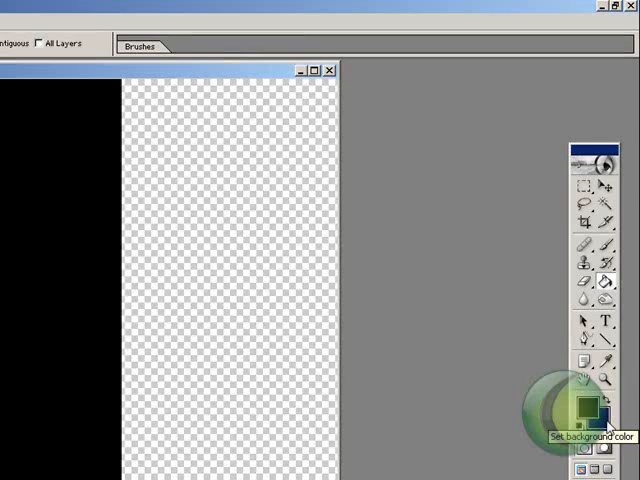
Step: Set the background colour to dark navy #000066, keeping black as foreground
{"action": "left_click", "coordinate": [588, 405]}
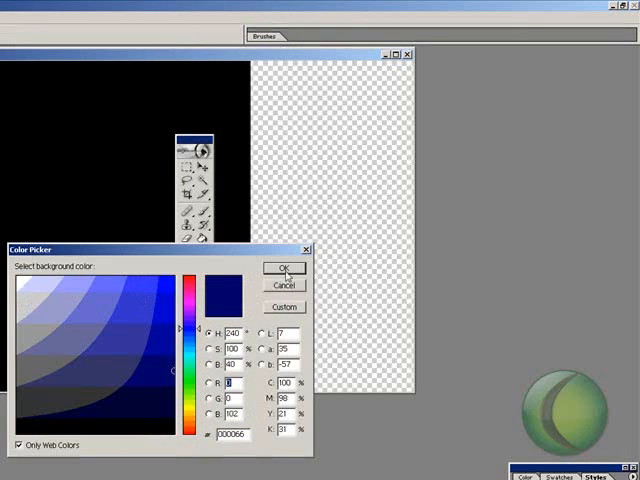
{"action": "left_click", "coordinate": [285, 268]}
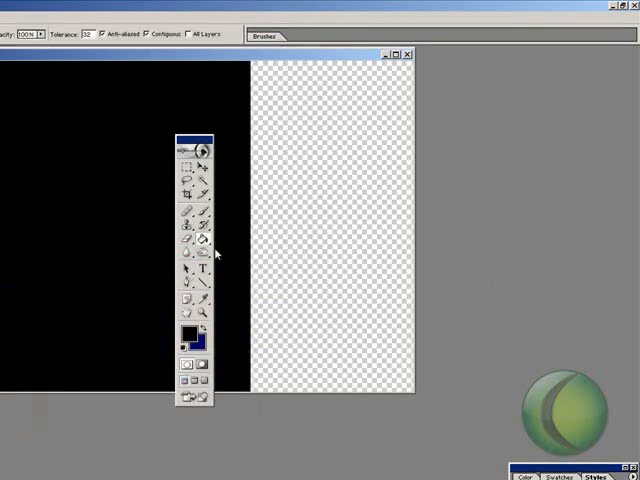
Step: Select the Gradient Tool, reset gradients to the default presets, and pick one
{"action": "left_click", "coordinate": [197, 243]}
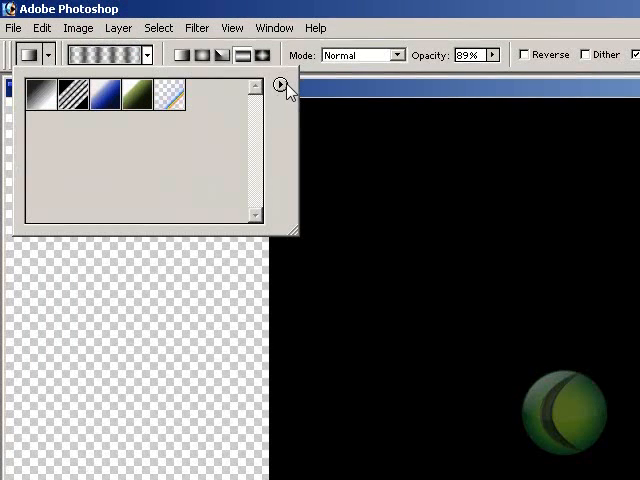
{"action": "left_click", "coordinate": [283, 85]}
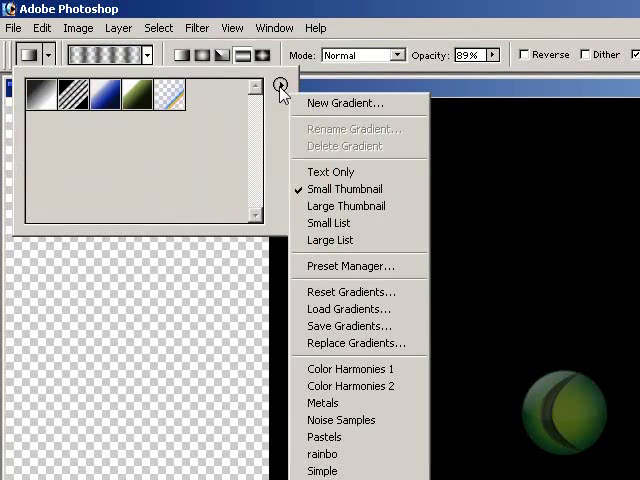
{"action": "mouse_move", "coordinate": [350, 369]}
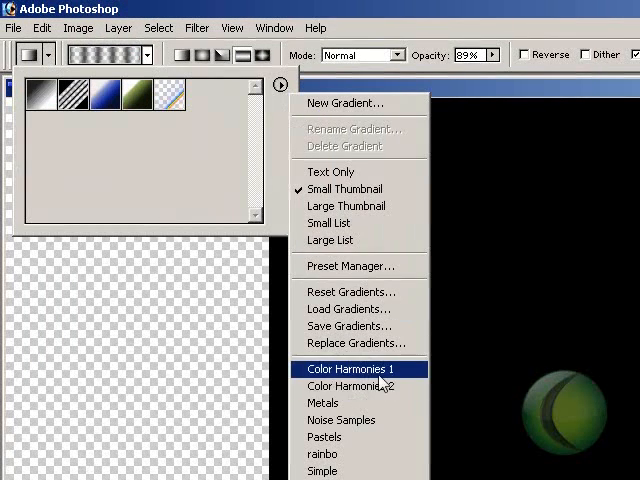
{"action": "mouse_move", "coordinate": [388, 383]}
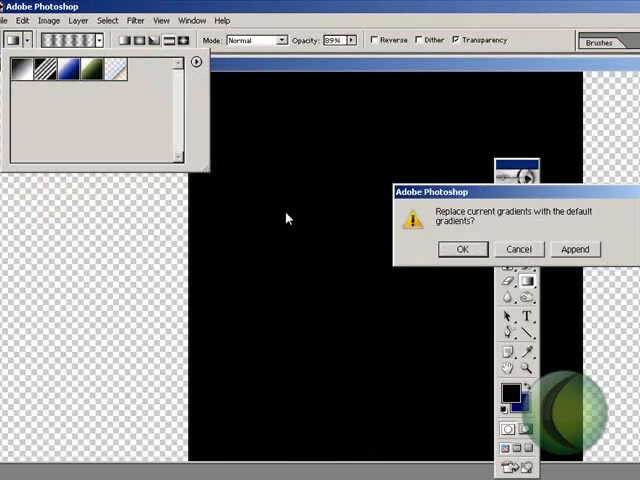
{"action": "left_click", "coordinate": [461, 249]}
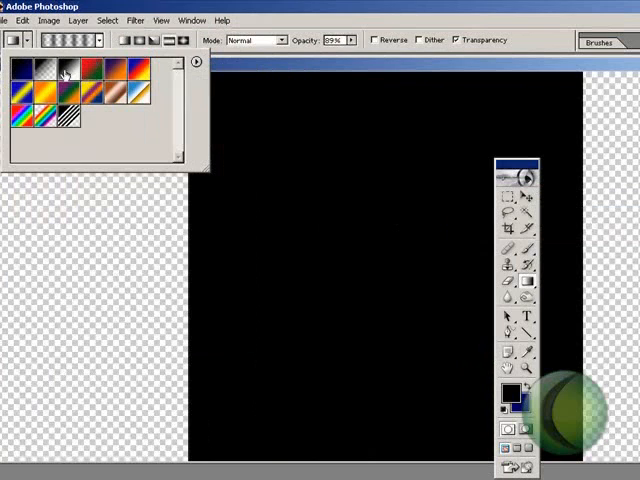
{"action": "left_click", "coordinate": [65, 73]}
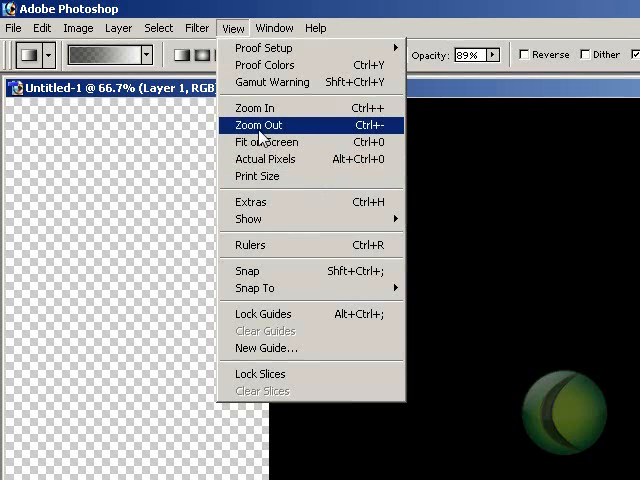
Step: Zoom out and add a new empty layer for the gradient
{"action": "left_click", "coordinate": [274, 27]}
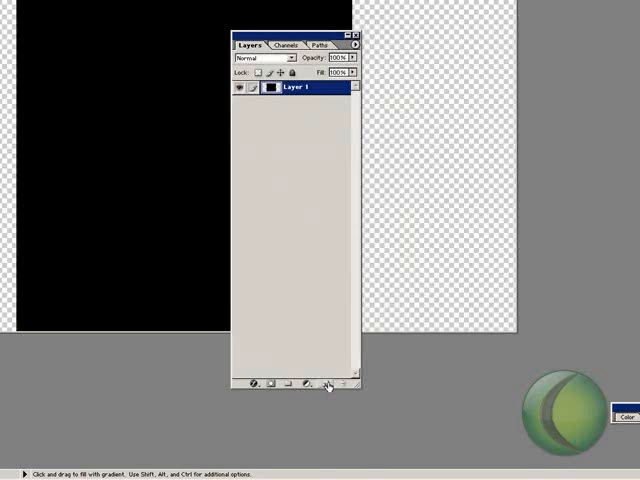
{"action": "left_click", "coordinate": [328, 388]}
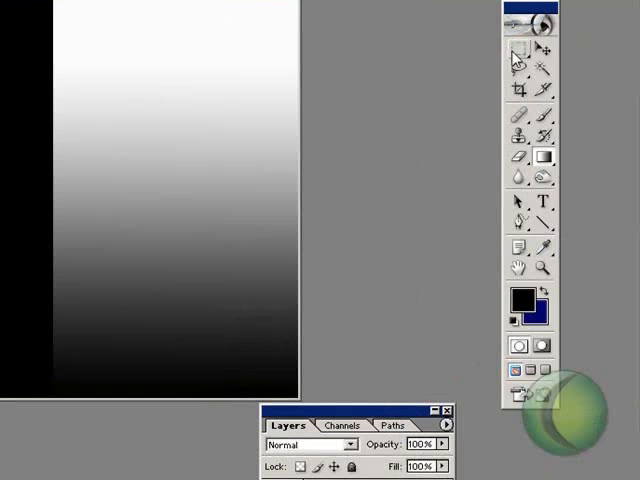
{"action": "mouse_move", "coordinate": [513, 52]}
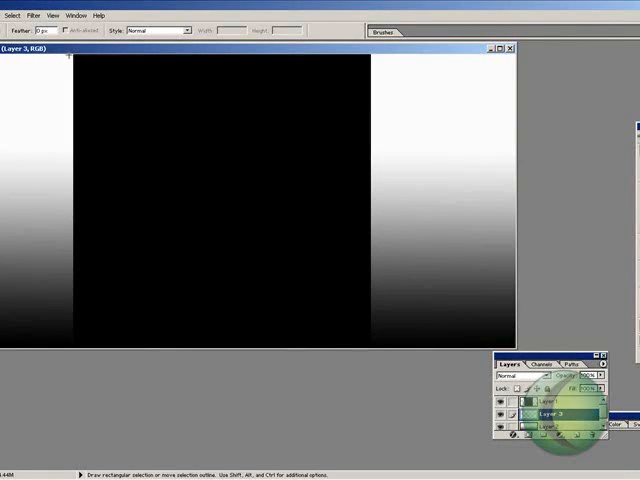
Step: Drag a vertical white-to-black gradient down the new layer
{"action": "left_click_drag", "start_coordinate": [75, 55], "coordinate": [75, 347]}
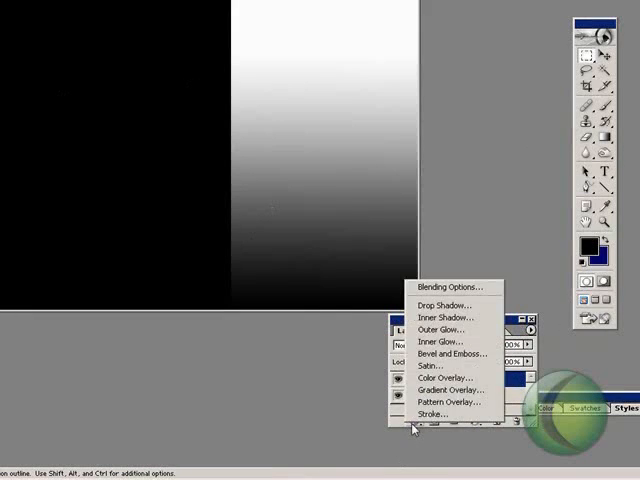
{"action": "left_click", "coordinate": [452, 286]}
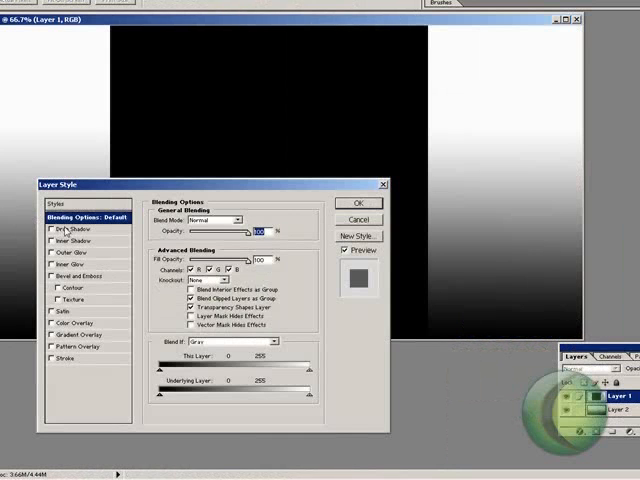
{"action": "left_click", "coordinate": [67, 231]}
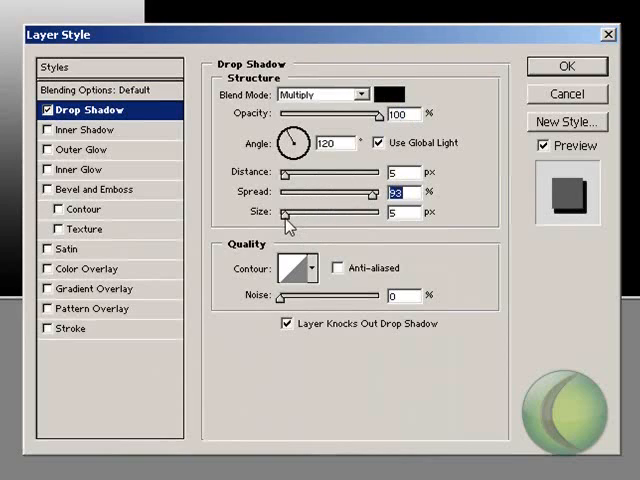
{"action": "left_click_drag", "start_coordinate": [285, 212], "coordinate": [322, 212]}
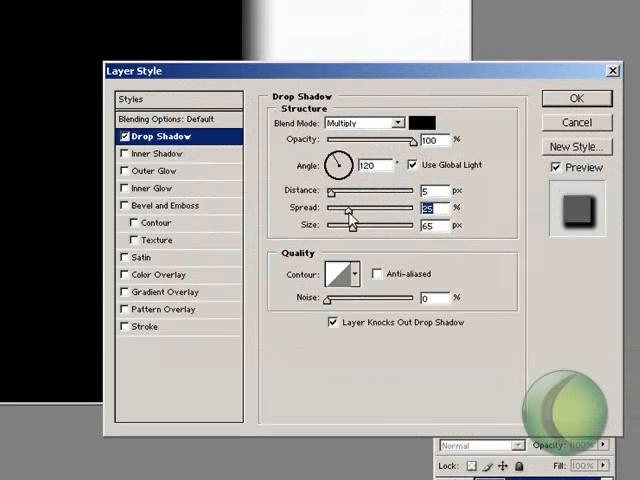
{"action": "left_click_drag", "start_coordinate": [347, 226], "coordinate": [380, 226]}
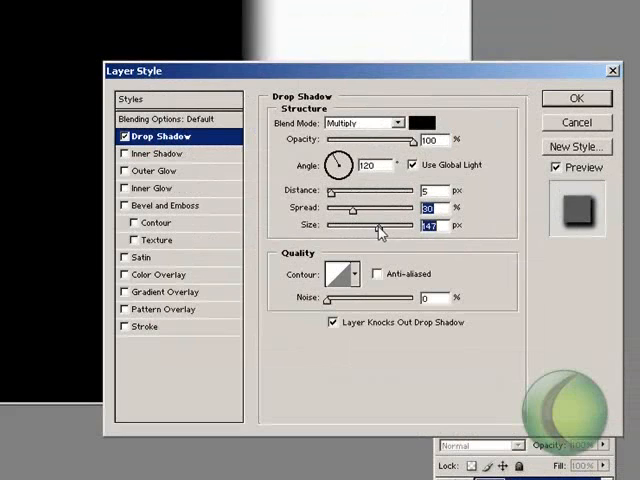
{"action": "left_click_drag", "start_coordinate": [370, 227], "coordinate": [385, 227]}
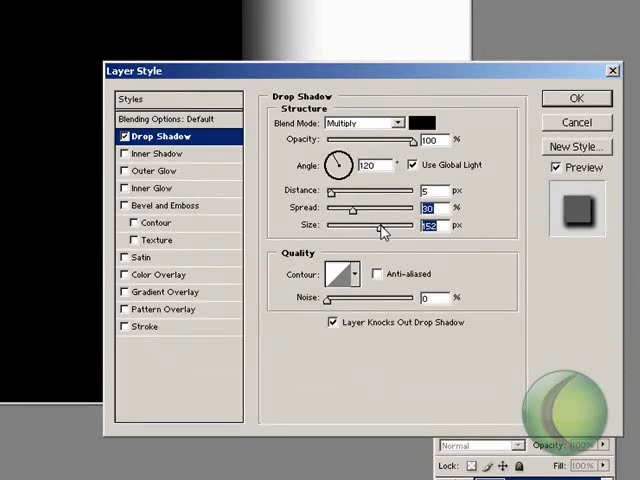
{"action": "left_click_drag", "start_coordinate": [365, 227], "coordinate": [385, 227]}
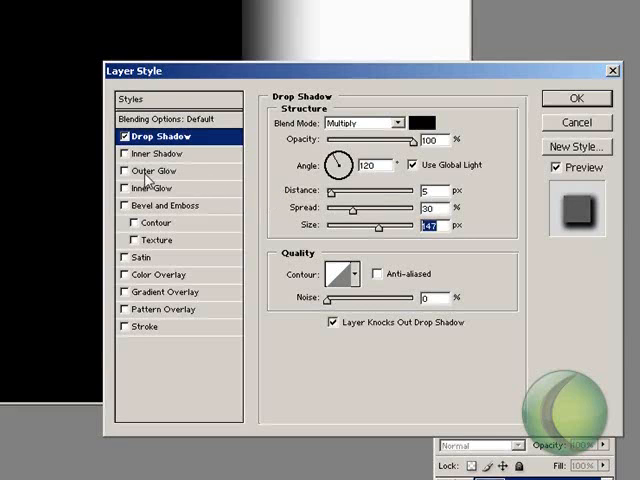
{"action": "left_click", "coordinate": [148, 170]}
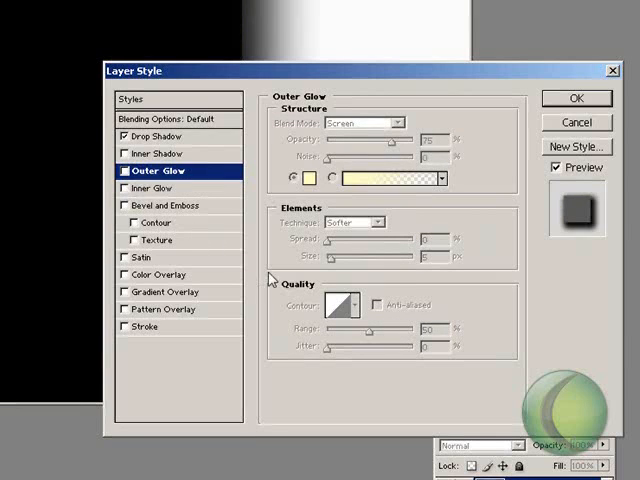
{"action": "left_click", "coordinate": [126, 205]}
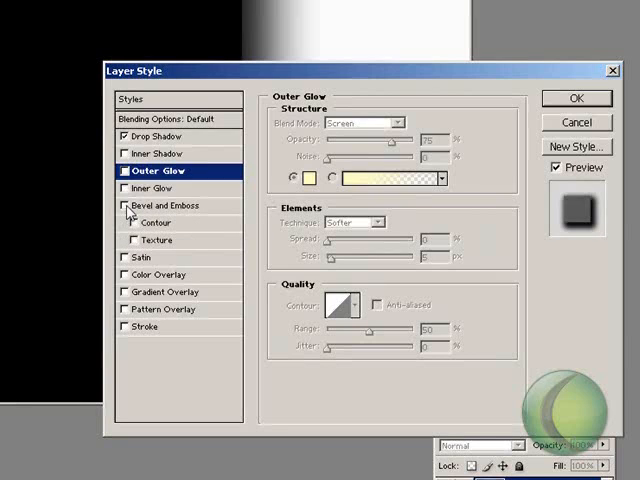
{"action": "mouse_move", "coordinate": [144, 334]}
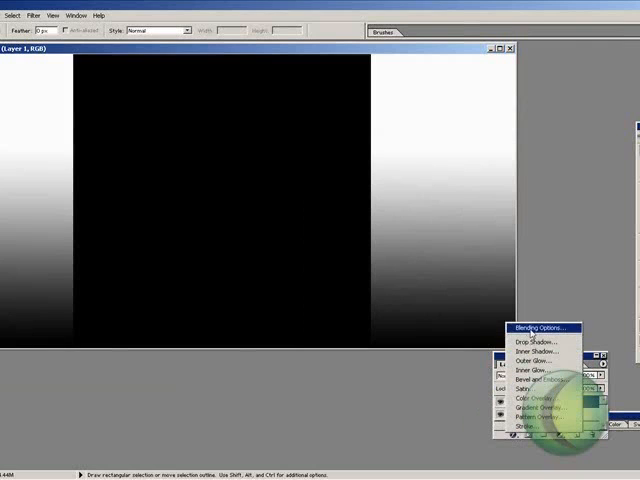
Step: Give the black layer a 75% drop shadow, spread 46, size 158, noise about 8%
{"action": "left_click", "coordinate": [539, 327]}
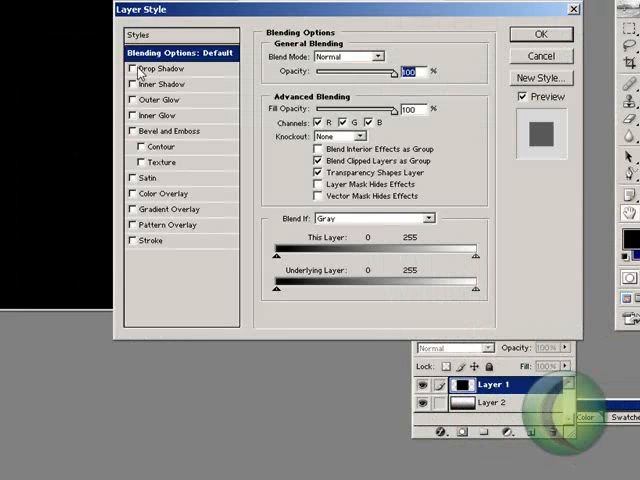
{"action": "left_click", "coordinate": [131, 68]}
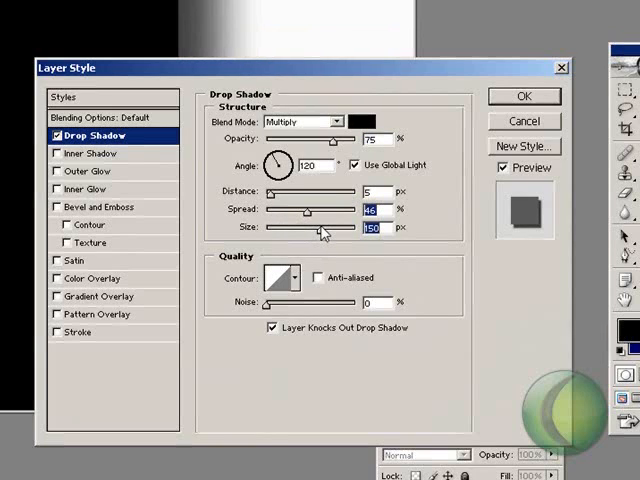
{"action": "left_click_drag", "start_coordinate": [320, 228], "coordinate": [330, 228]}
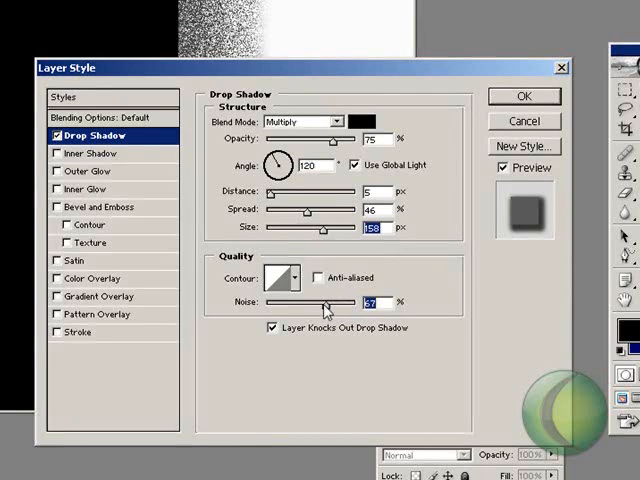
{"action": "left_click_drag", "start_coordinate": [340, 302], "coordinate": [325, 302]}
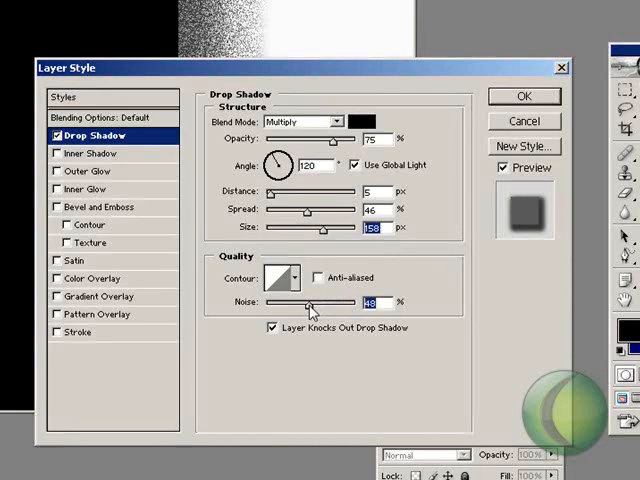
{"action": "left_click_drag", "start_coordinate": [310, 302], "coordinate": [303, 302]}
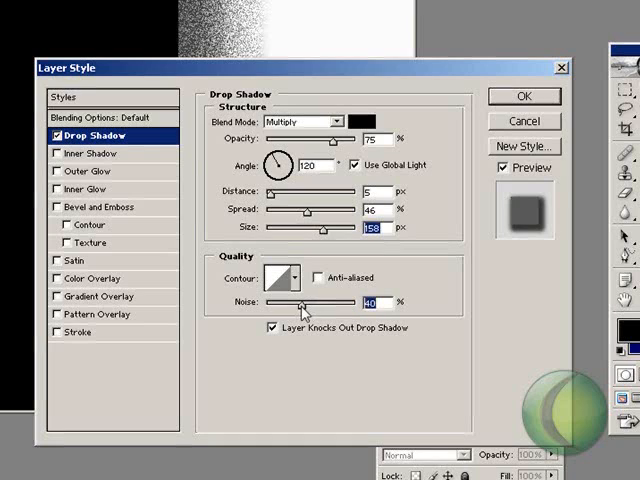
{"action": "left_click_drag", "start_coordinate": [285, 311], "coordinate": [280, 311]}
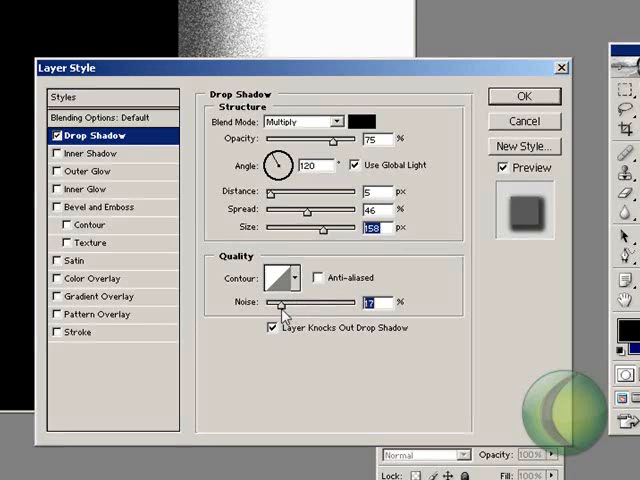
{"action": "left_click_drag", "start_coordinate": [285, 315], "coordinate": [278, 315]}
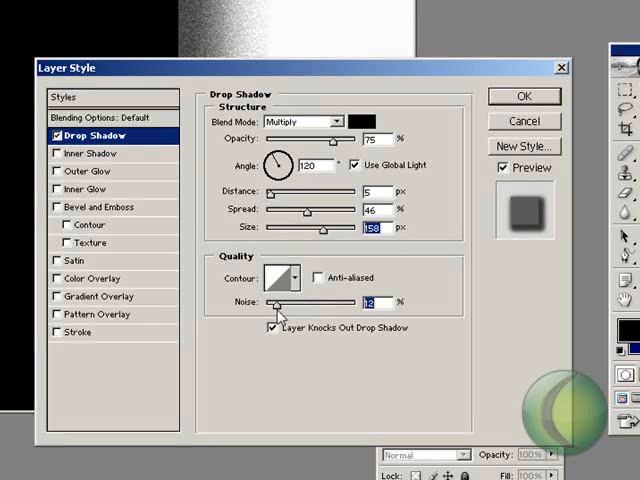
{"action": "left_click_drag", "start_coordinate": [290, 302], "coordinate": [275, 302]}
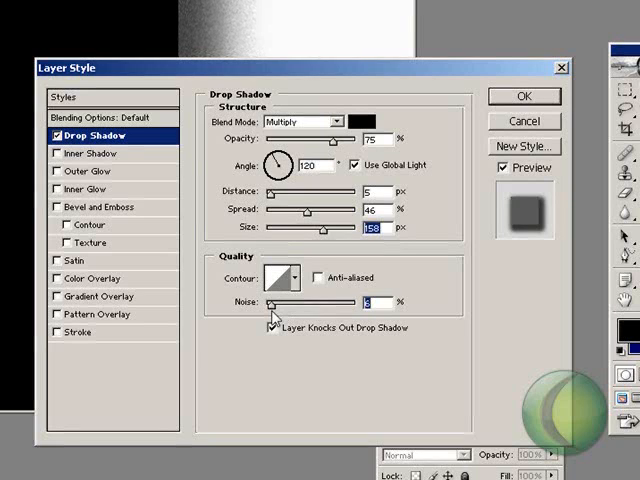